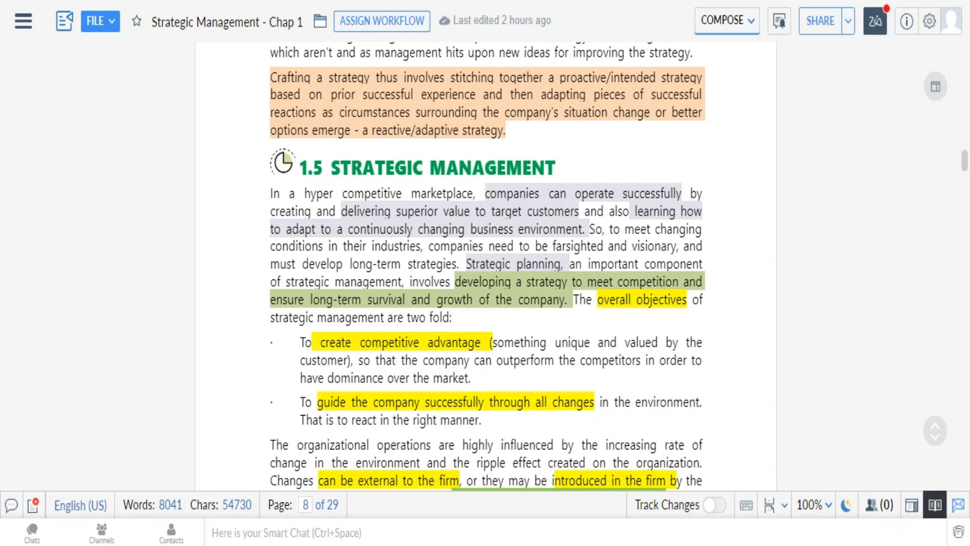
scroll("down", 3)
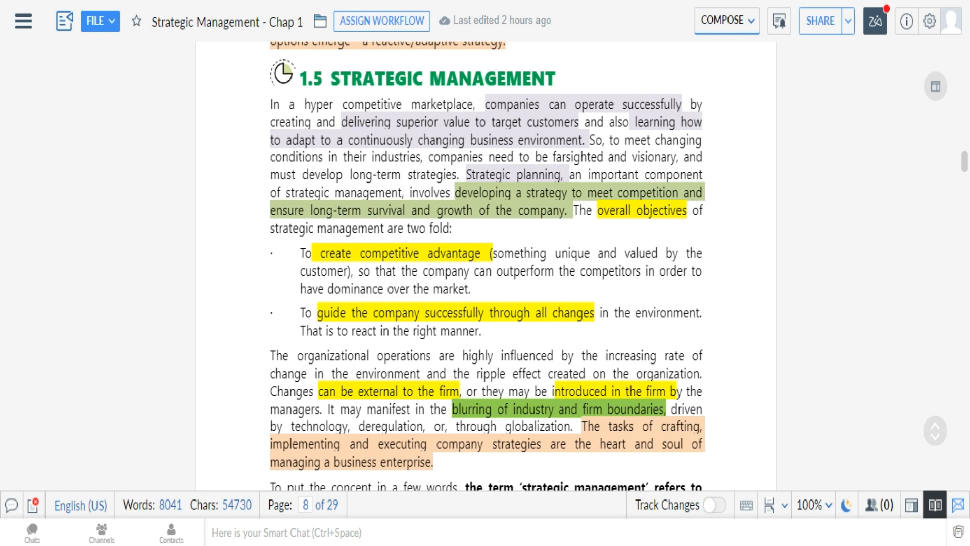
mouse_move(516, 172)
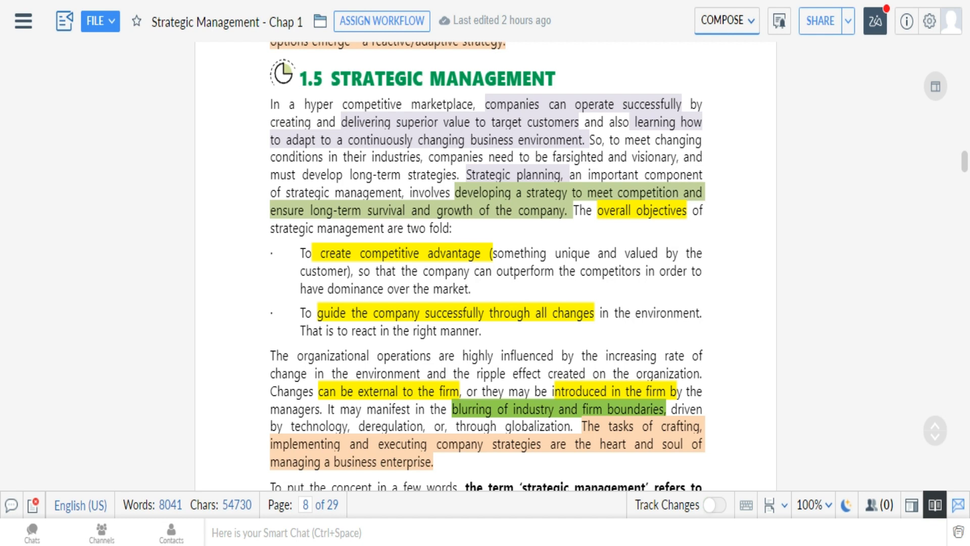
mouse_move(476, 230)
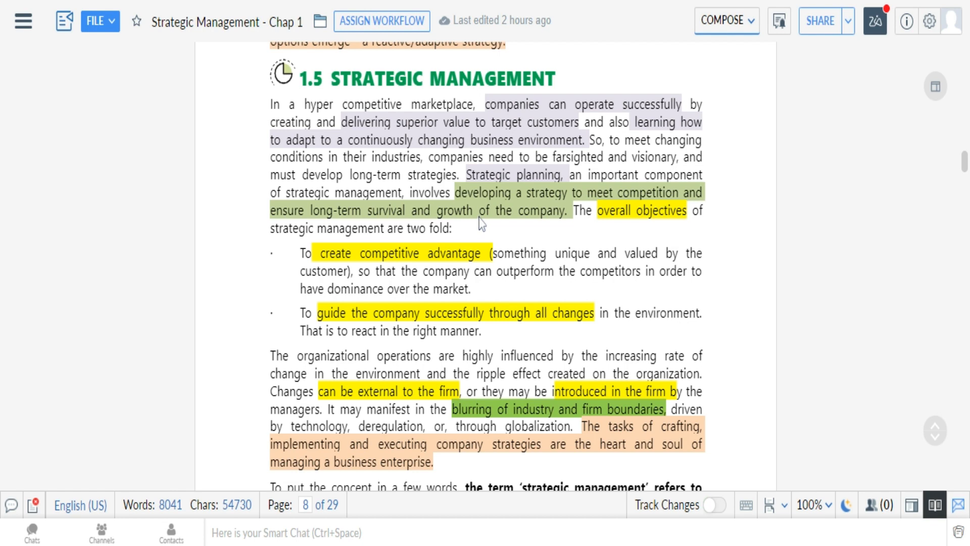
mouse_move(481, 222)
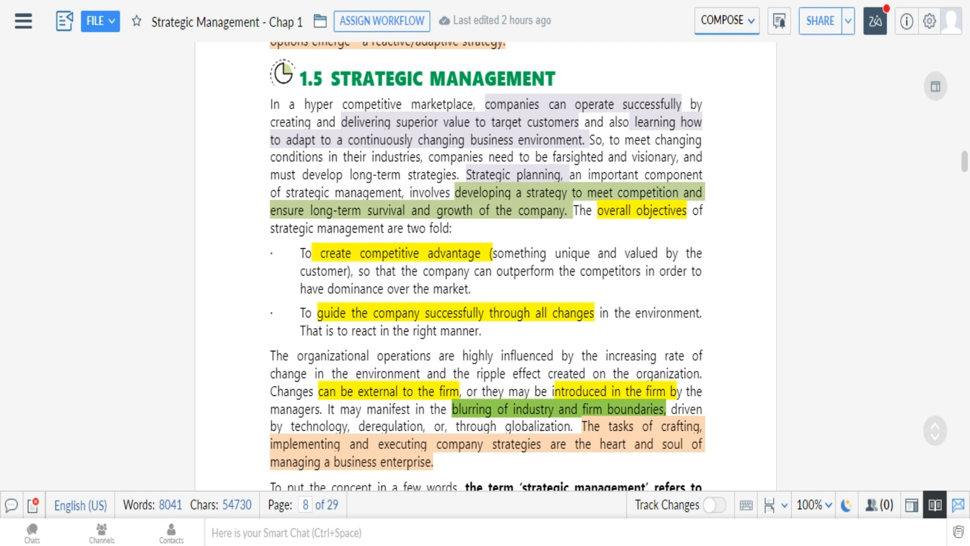
mouse_move(417, 350)
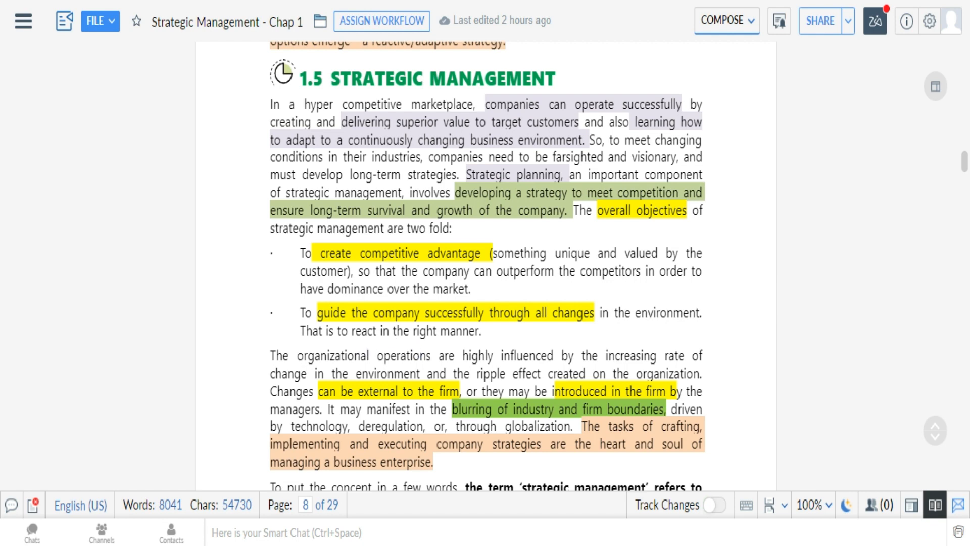
mouse_move(526, 340)
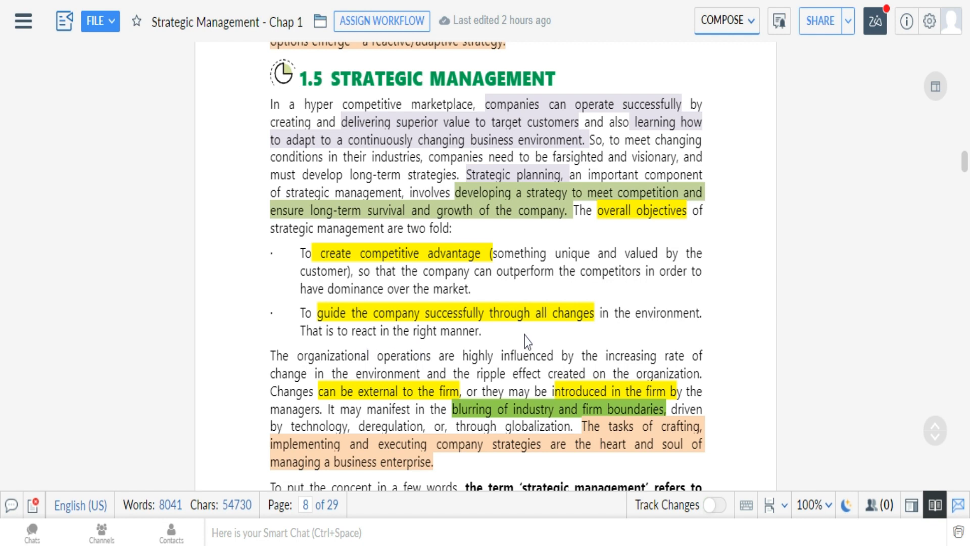
mouse_move(580, 335)
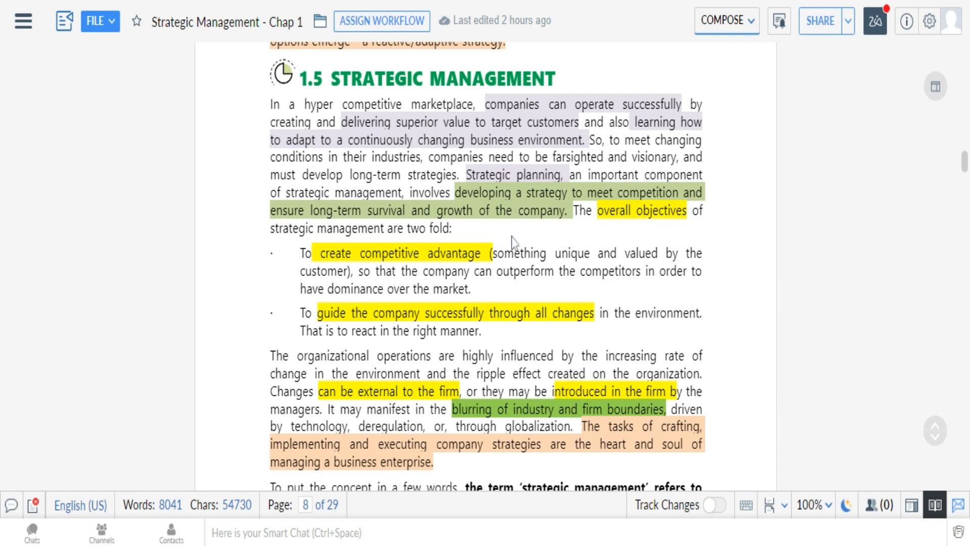
scroll("down", 3)
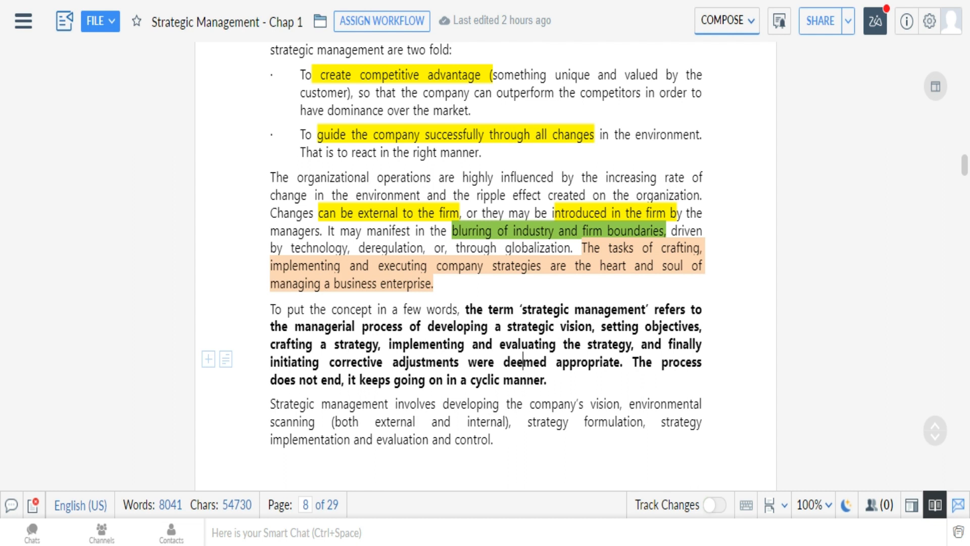
mouse_move(641, 263)
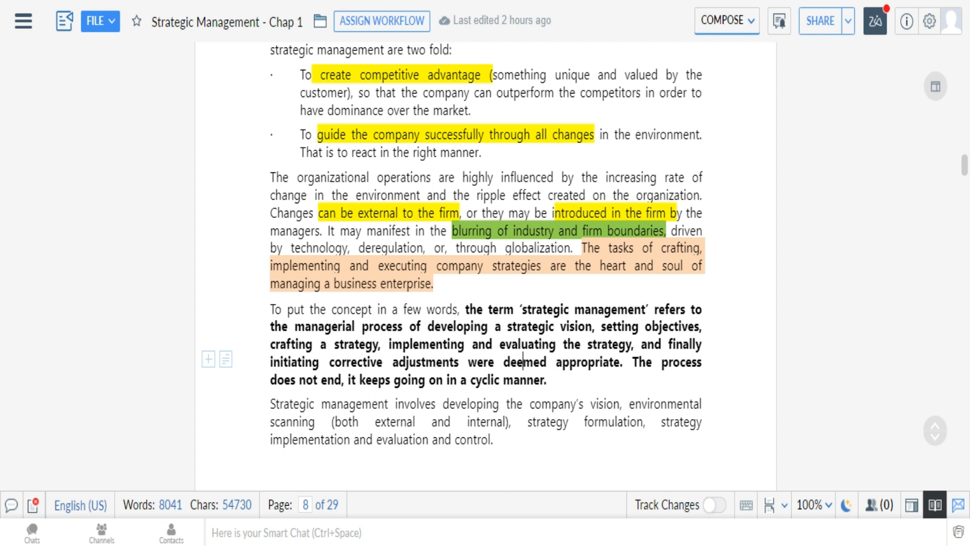
mouse_move(515, 280)
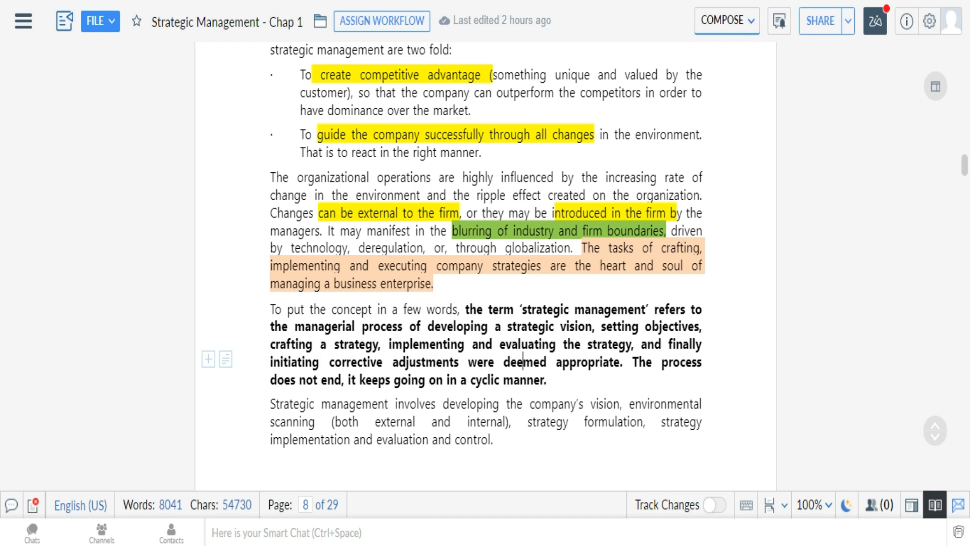
mouse_move(602, 301)
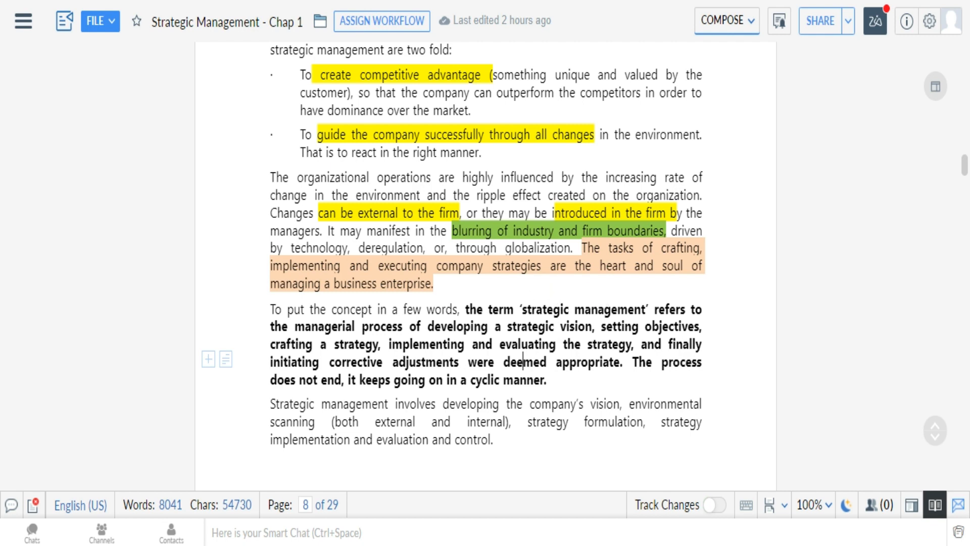
scroll("down", 3)
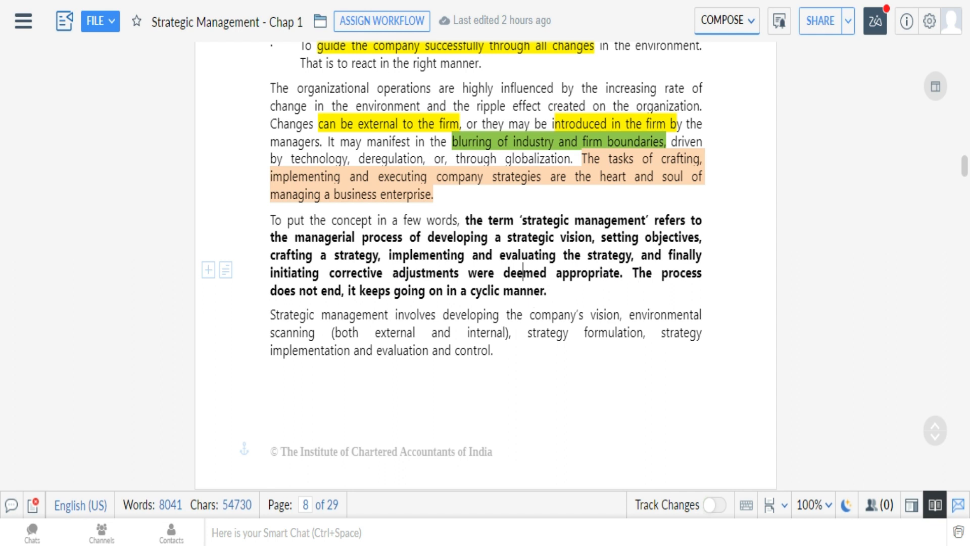
mouse_move(571, 296)
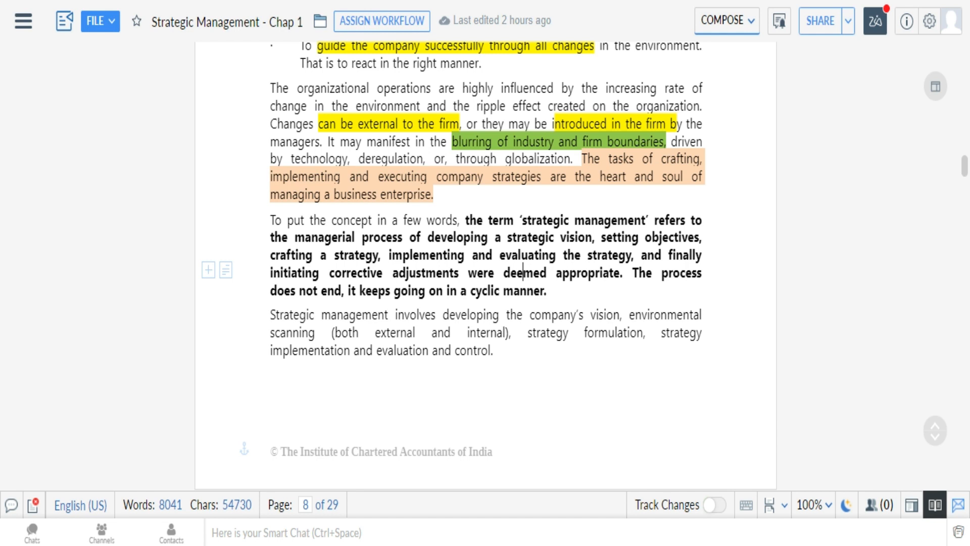
mouse_move(627, 280)
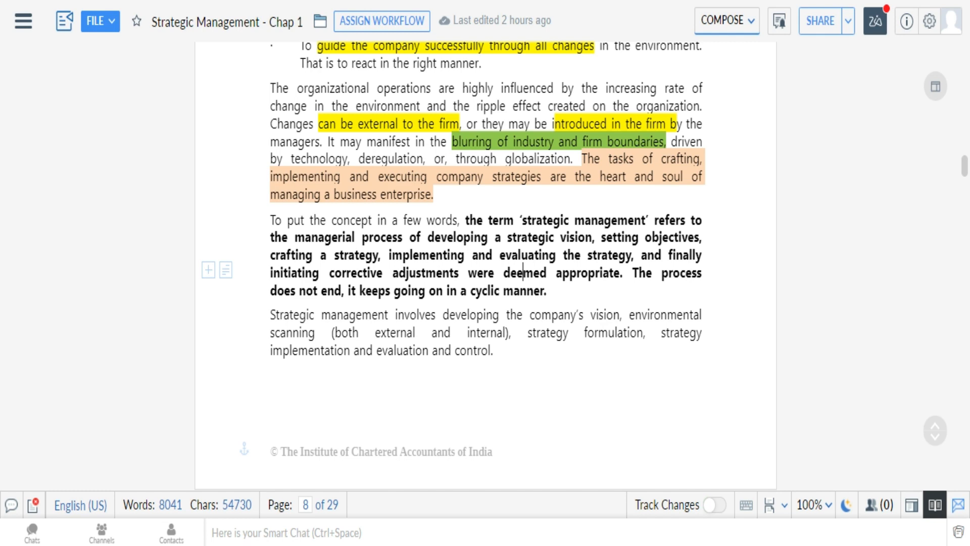
scroll("down", 3)
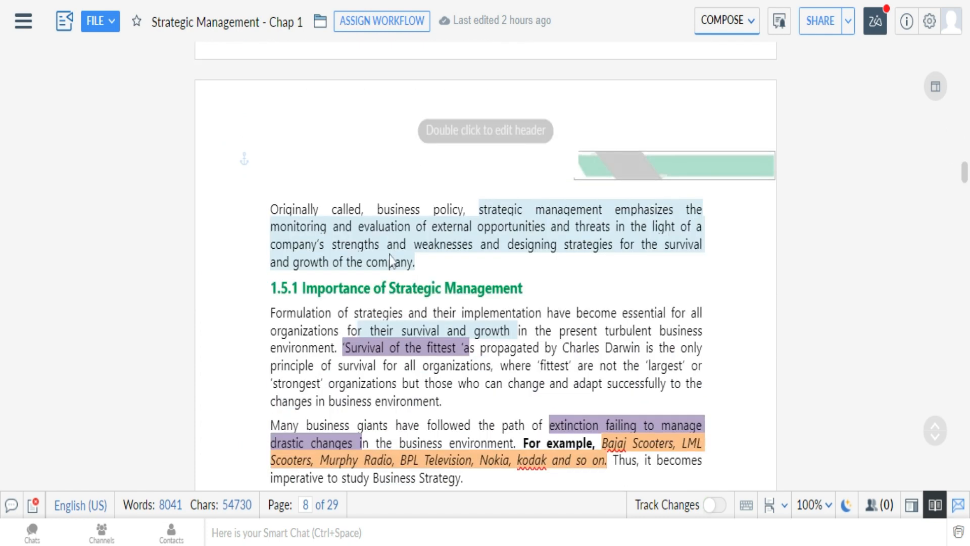
scroll("down", 3)
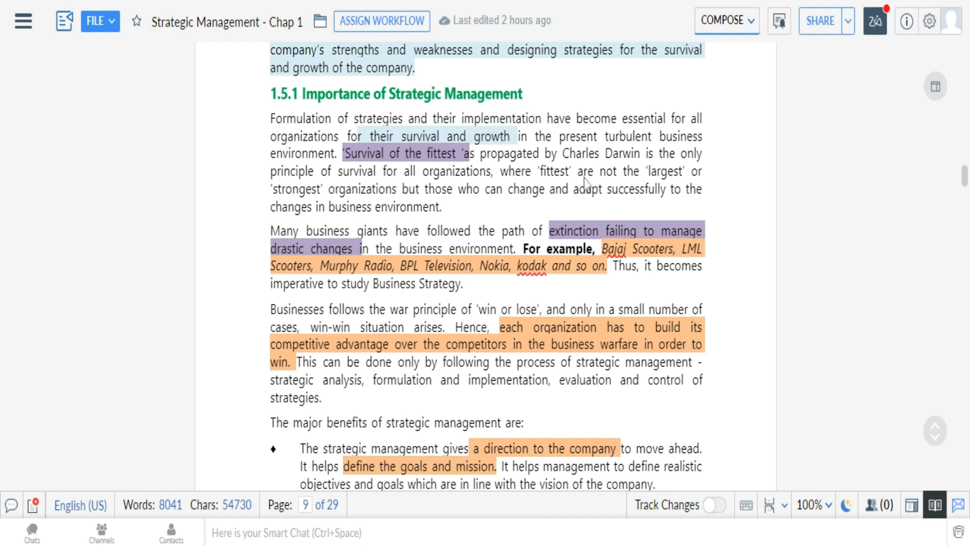
mouse_move(646, 184)
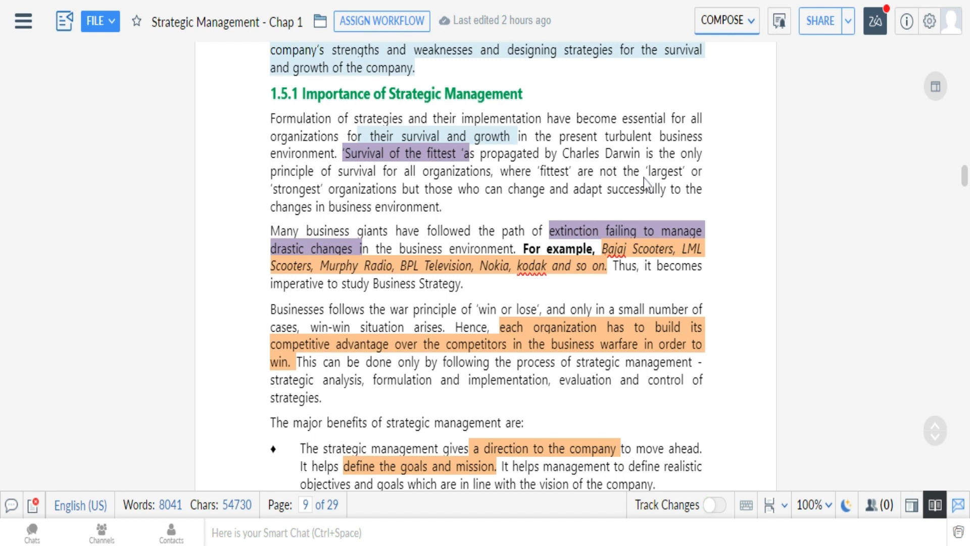
mouse_move(642, 186)
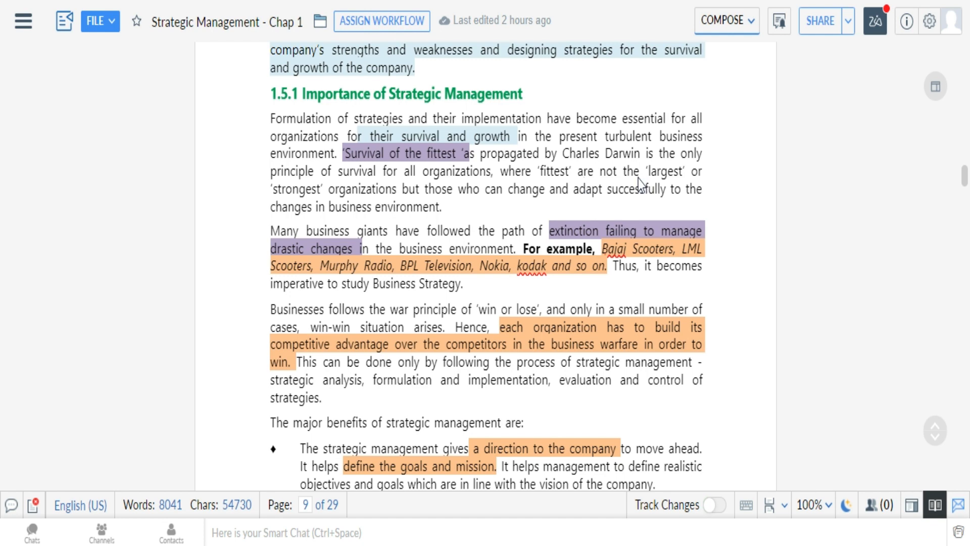
mouse_move(641, 186)
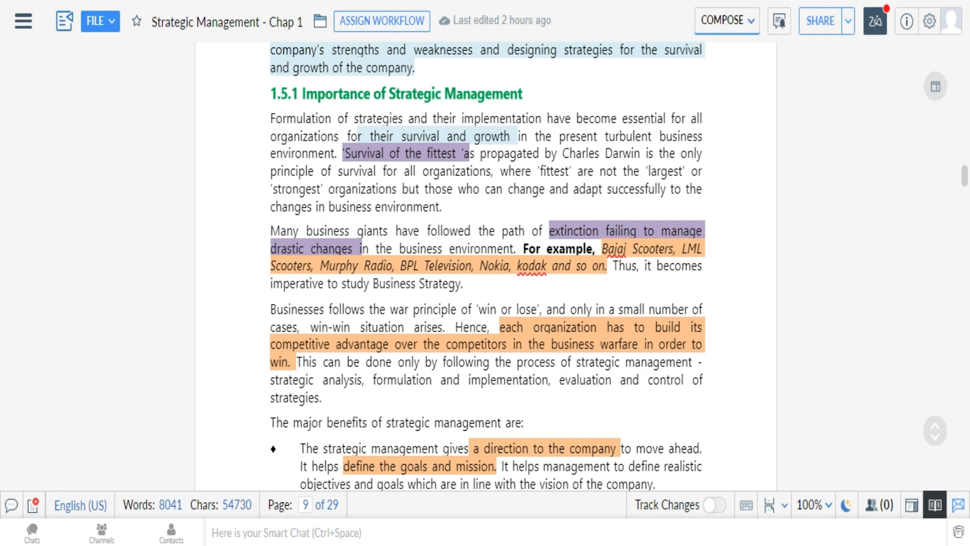
mouse_move(465, 213)
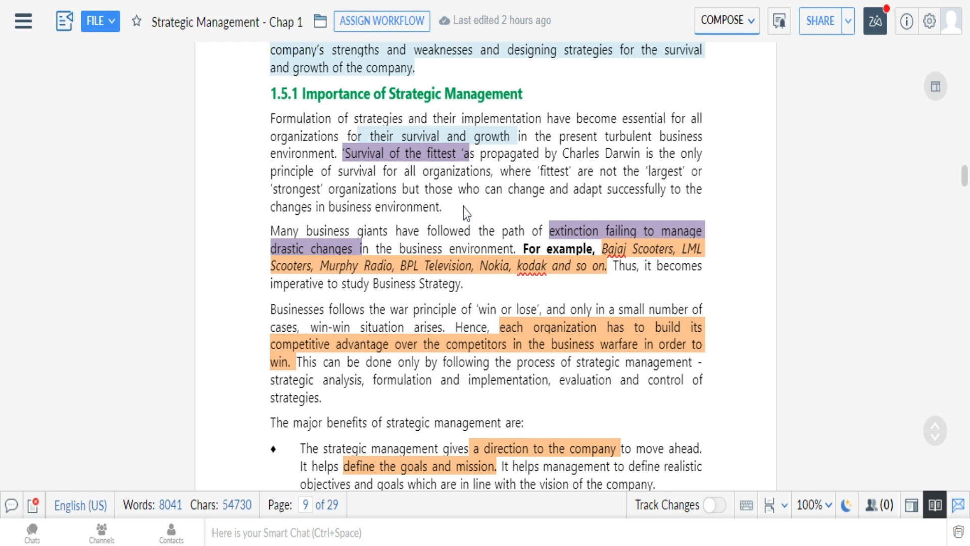
mouse_move(488, 200)
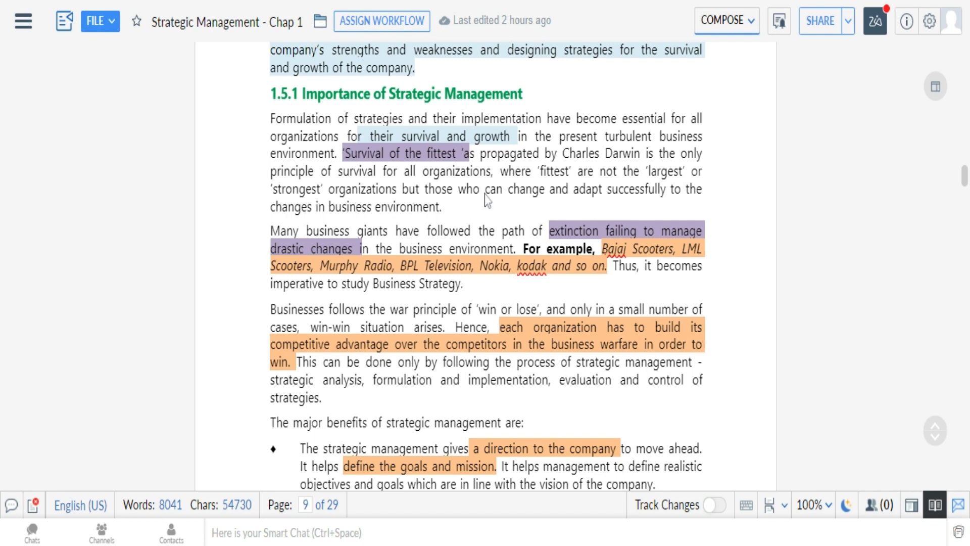
mouse_move(499, 208)
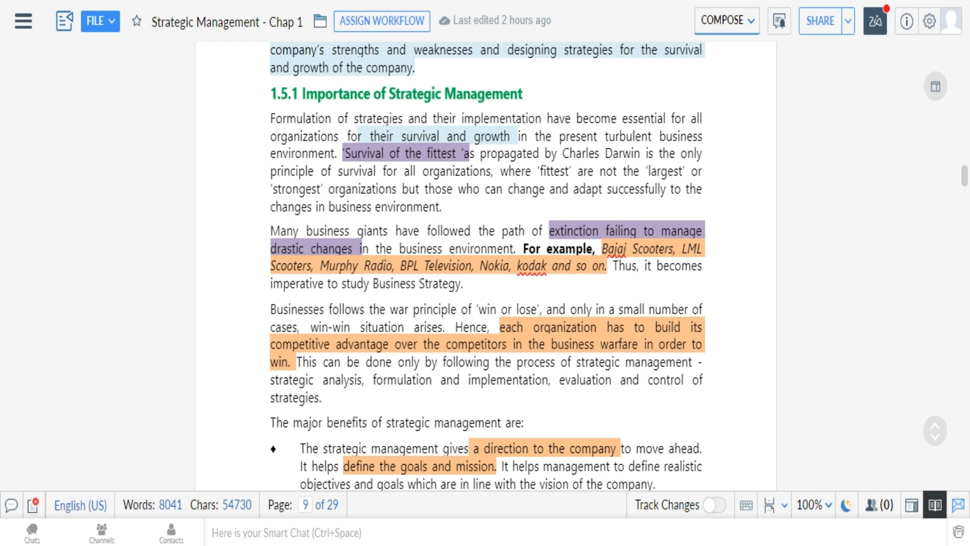
mouse_move(560, 310)
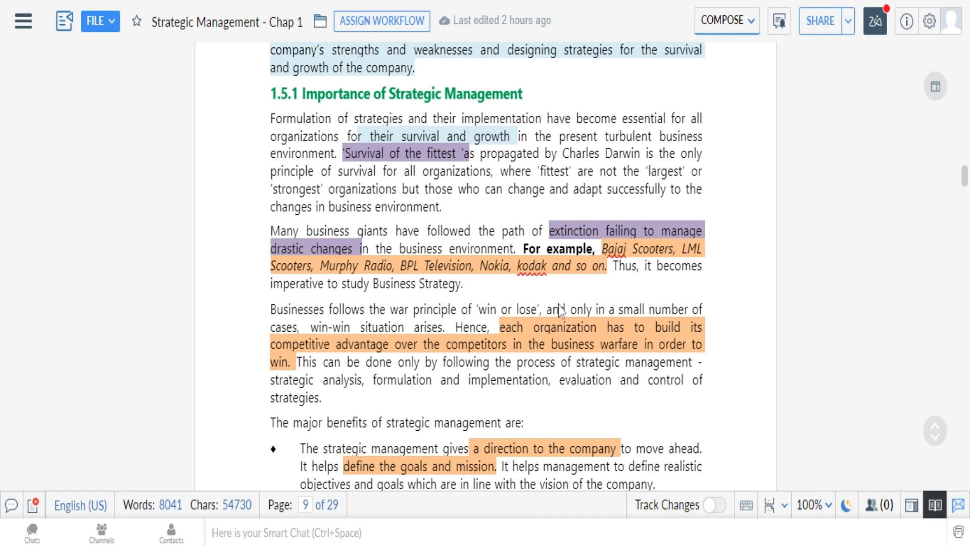
mouse_move(487, 283)
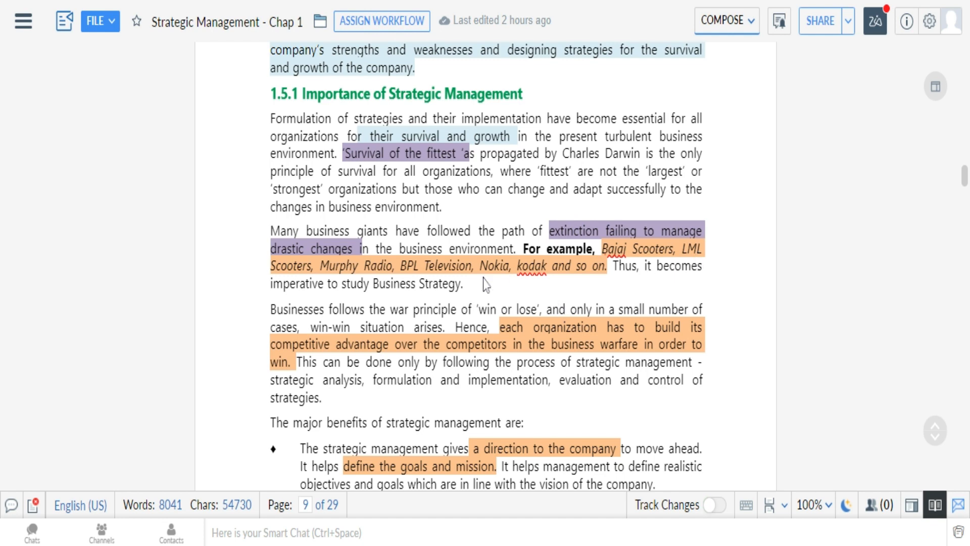
mouse_move(549, 293)
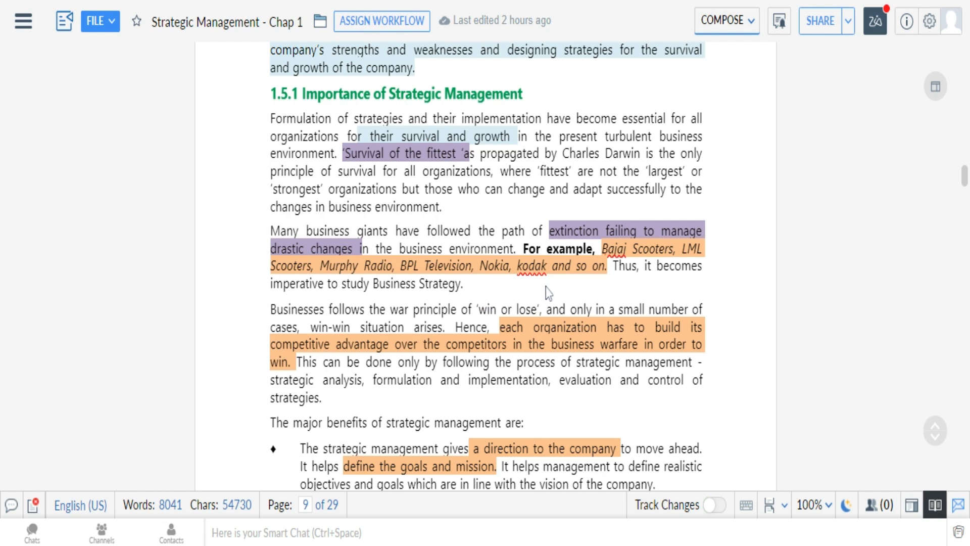
mouse_move(548, 294)
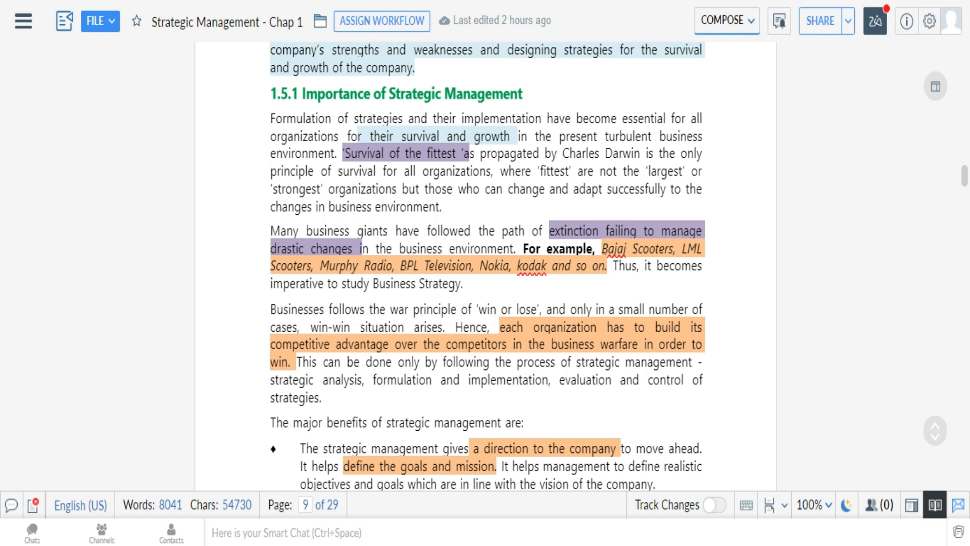
mouse_move(489, 274)
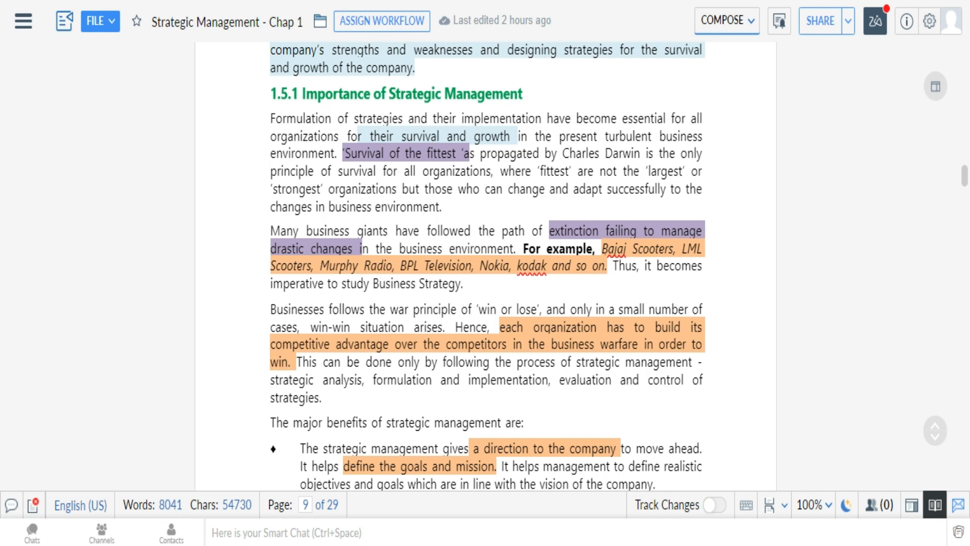
scroll("down", 3)
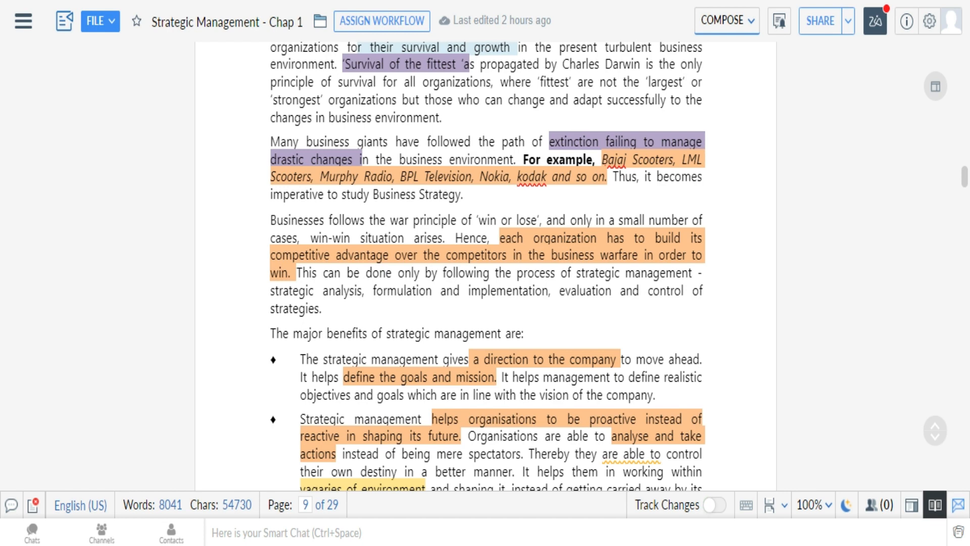
scroll("down", 3)
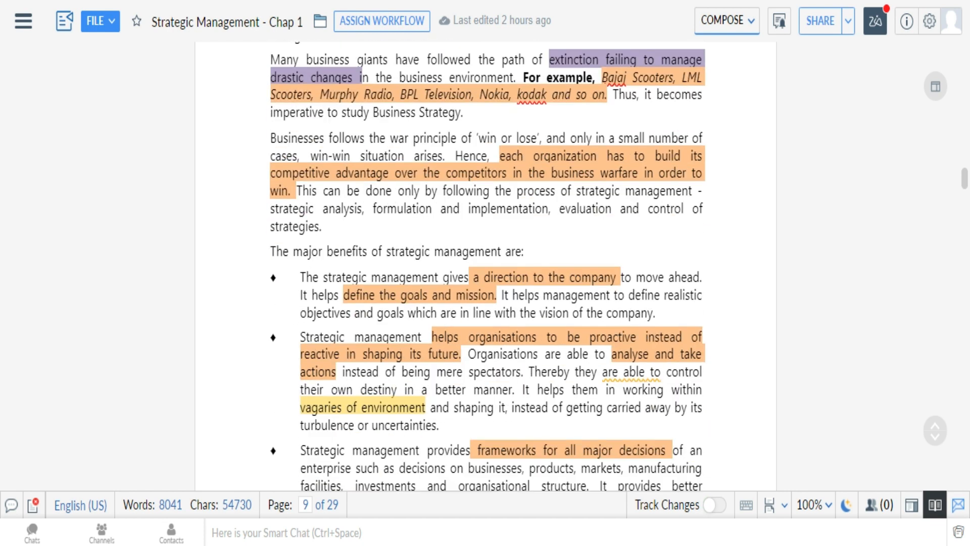
scroll("down", 3)
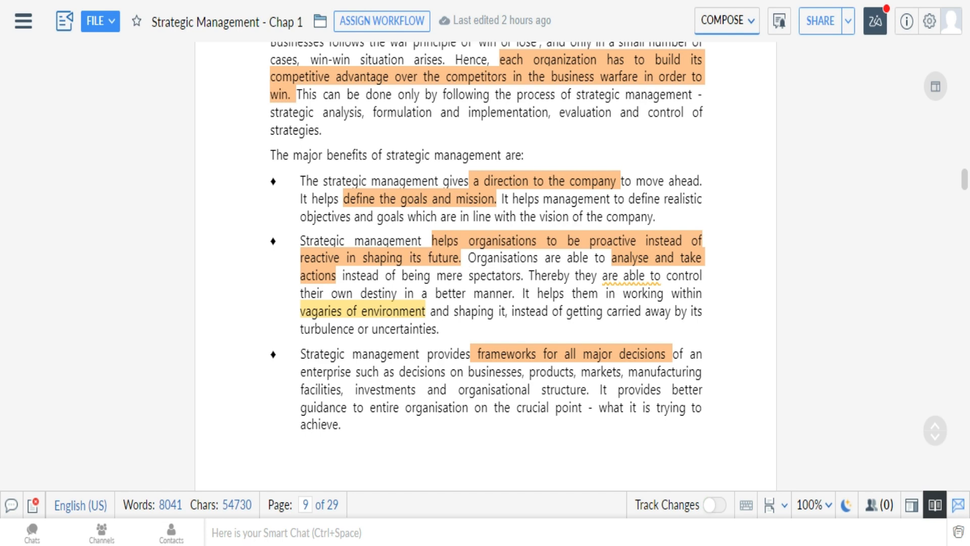
mouse_move(223, 209)
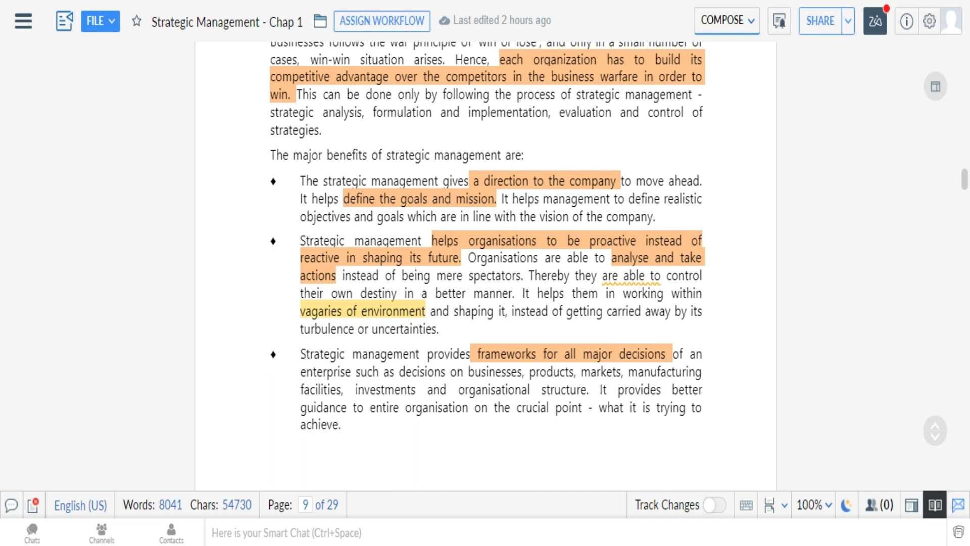
mouse_move(651, 299)
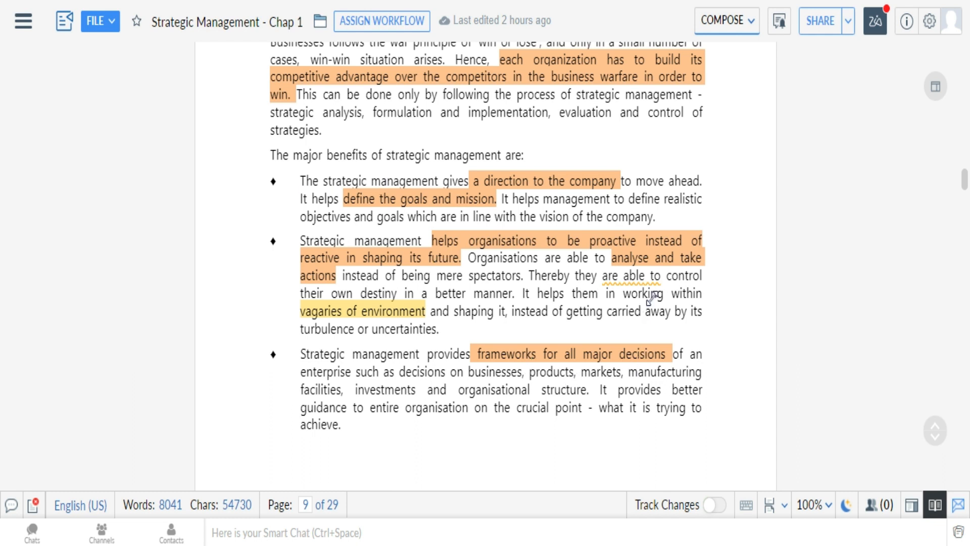
mouse_move(371, 327)
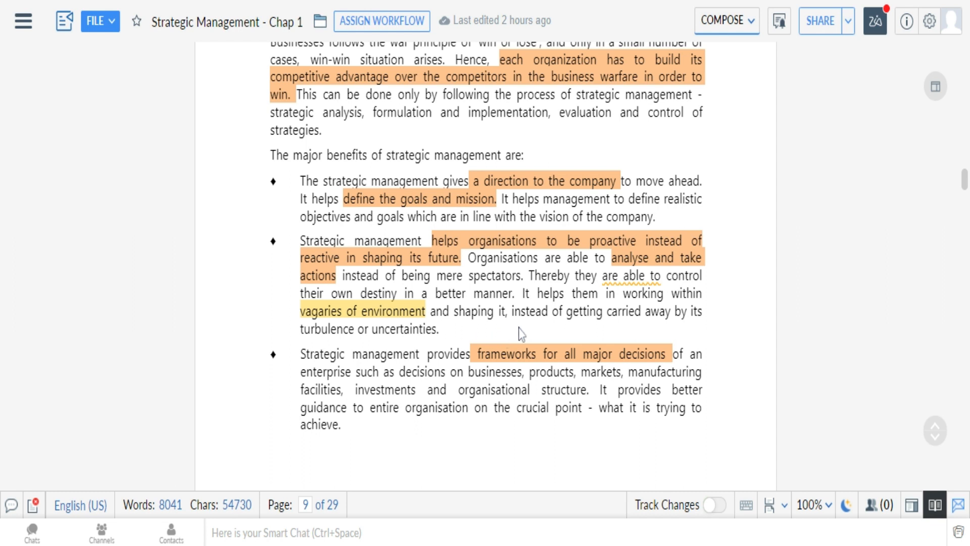
mouse_move(661, 327)
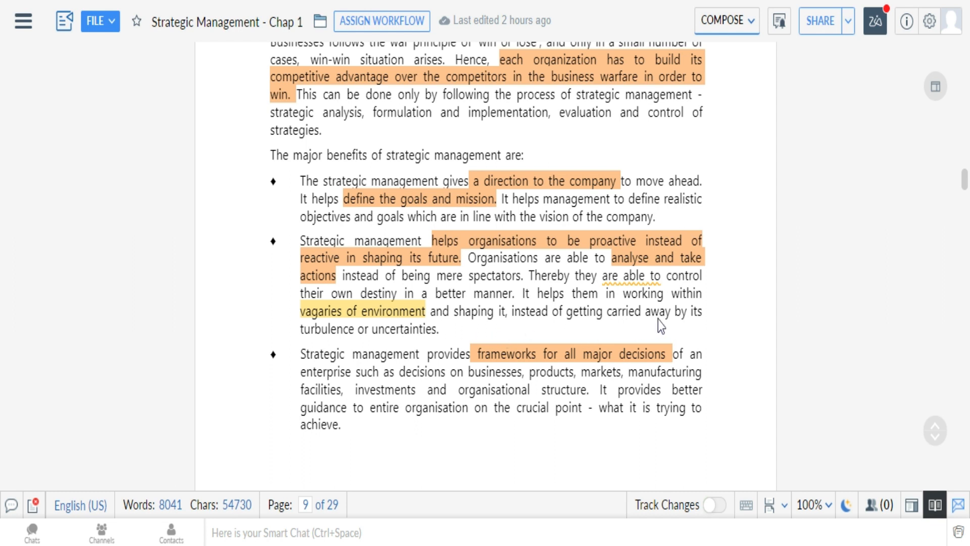
mouse_move(606, 330)
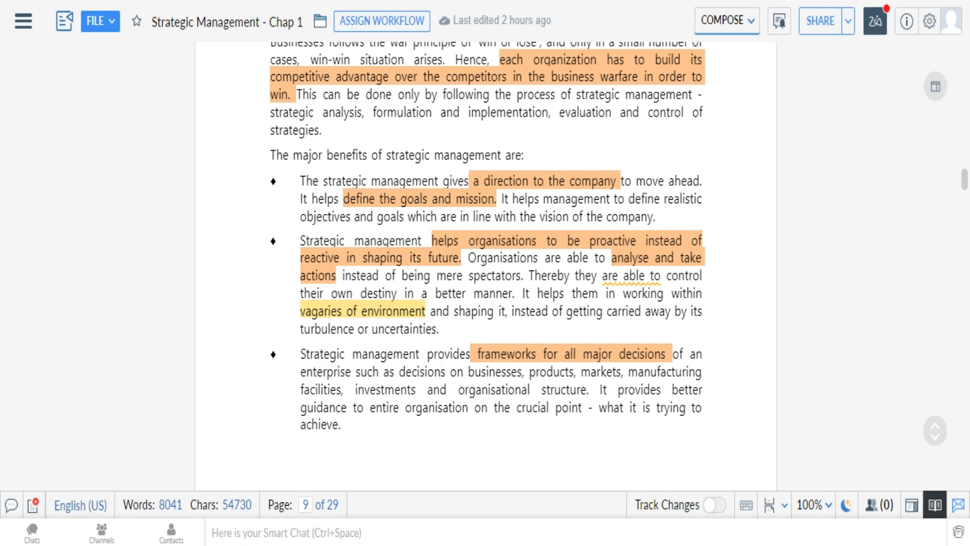
scroll("down", 3)
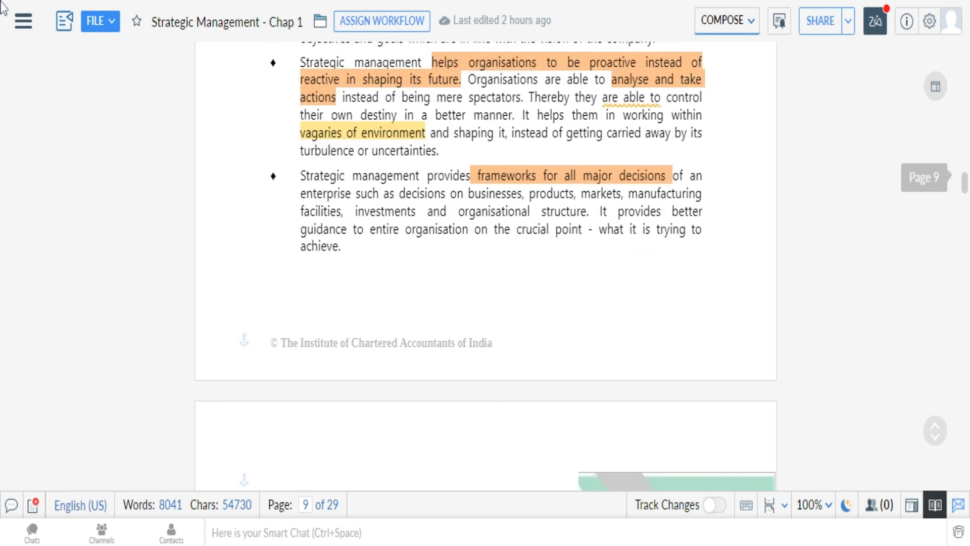
mouse_move(487, 260)
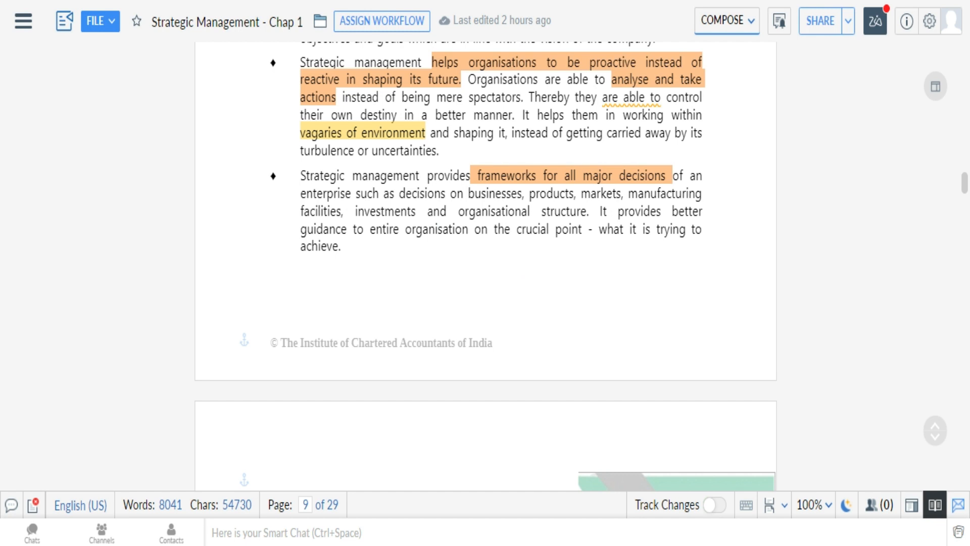
mouse_move(433, 247)
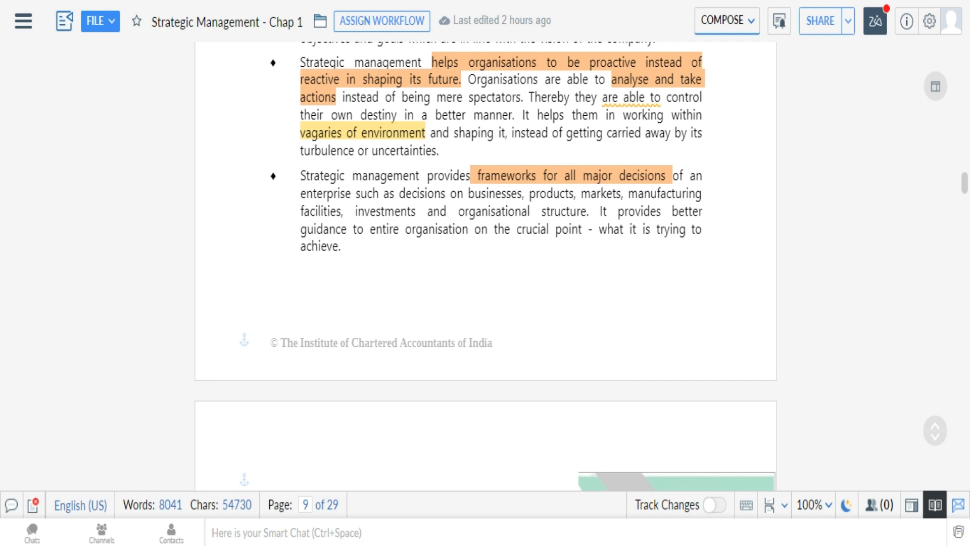
scroll("down", 3)
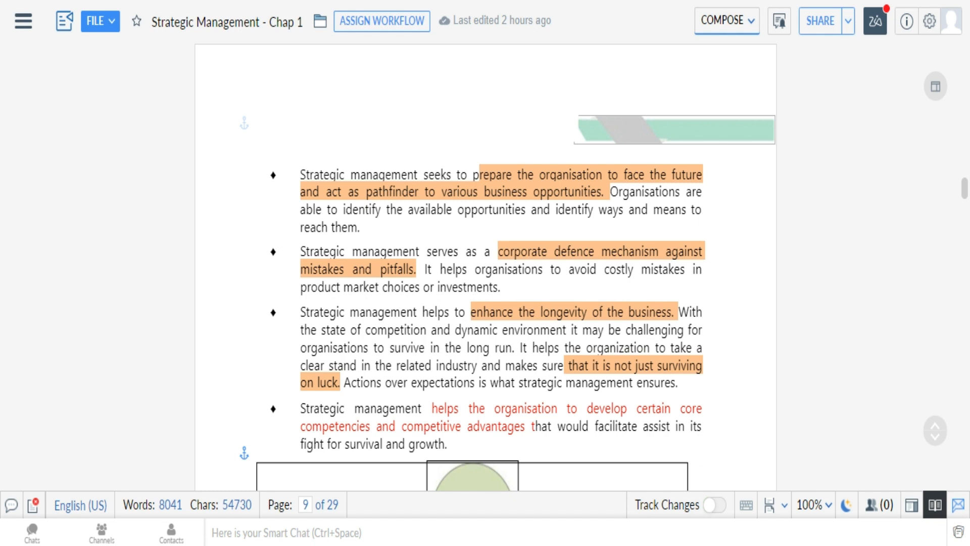
mouse_move(453, 337)
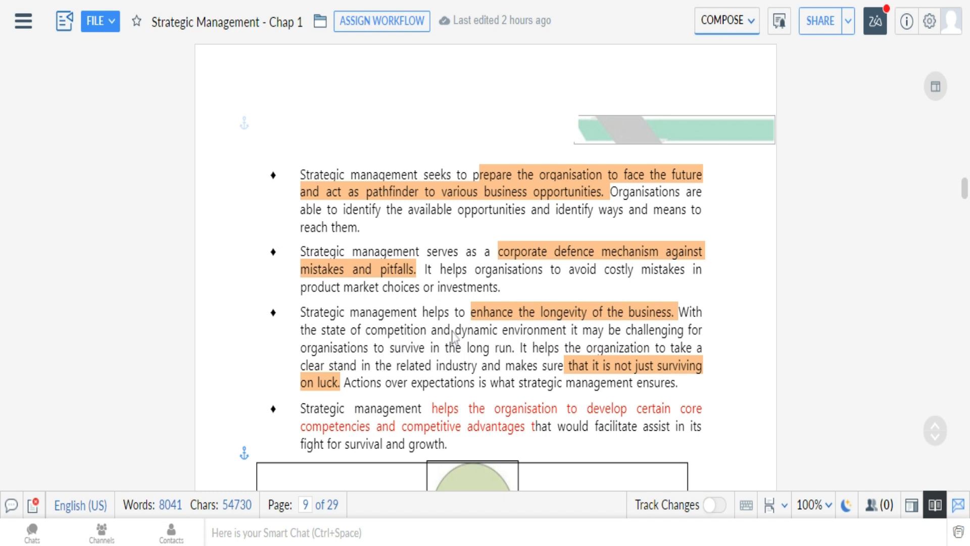
mouse_move(456, 337)
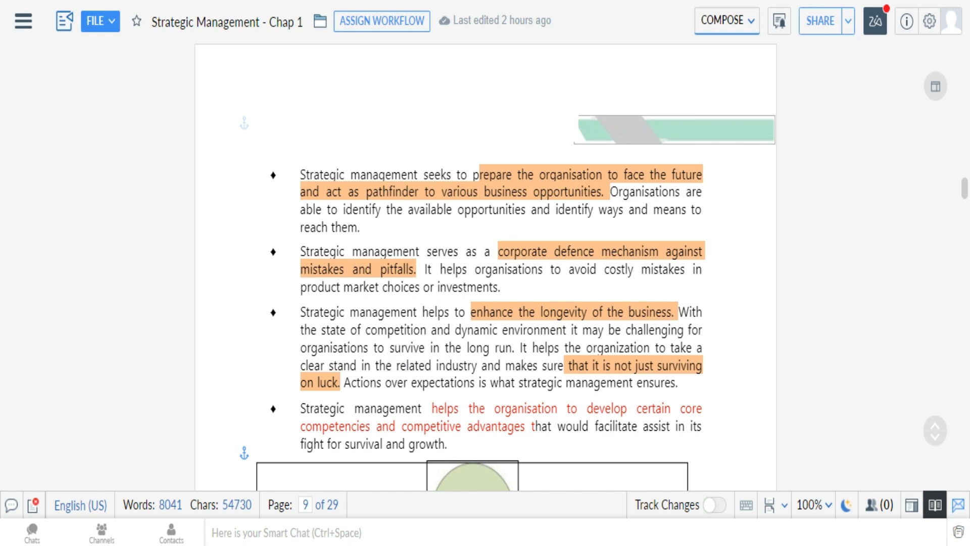
scroll("down", 3)
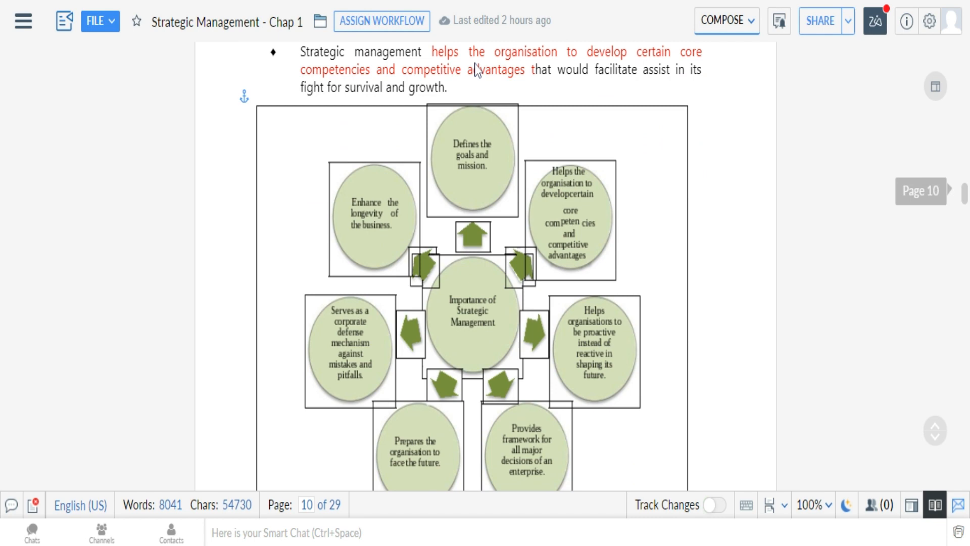
scroll("down", 3)
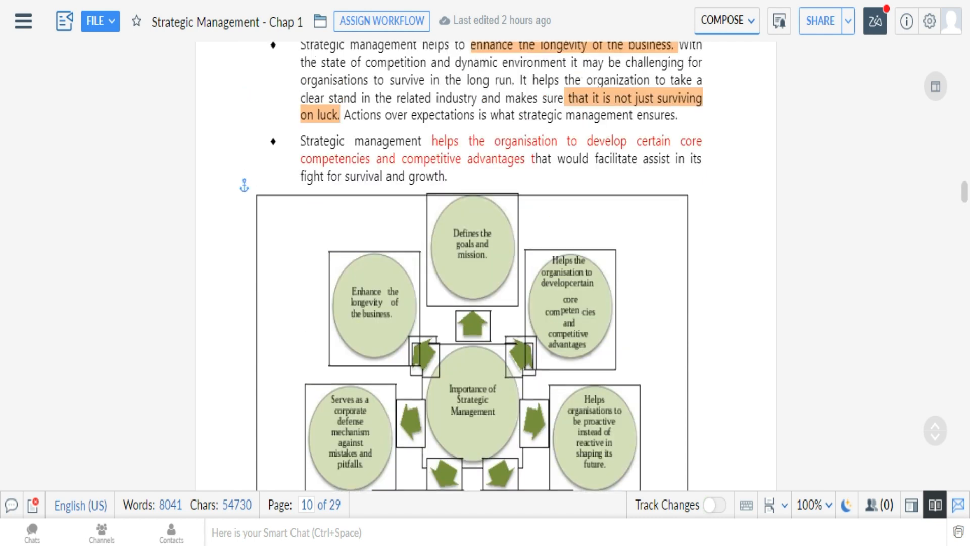
mouse_move(483, 204)
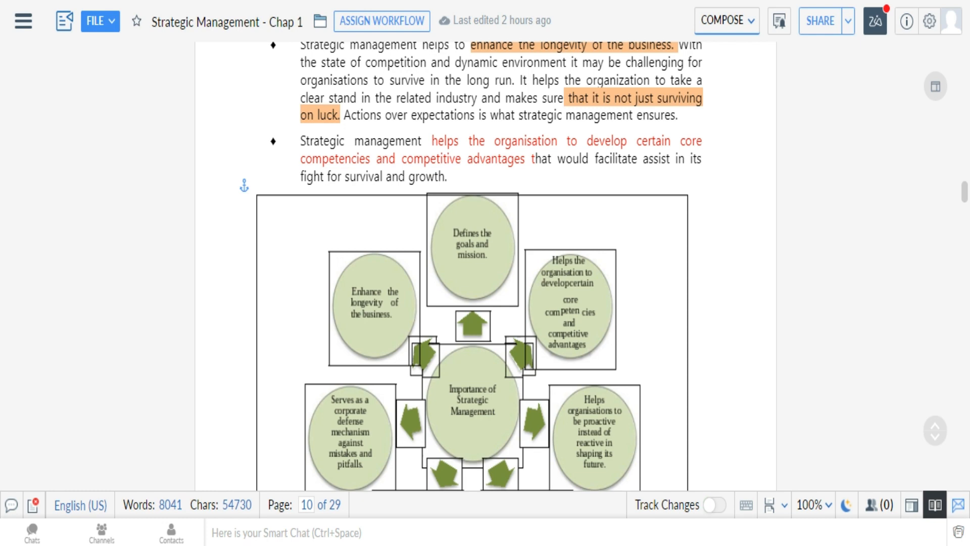
scroll("down", 3)
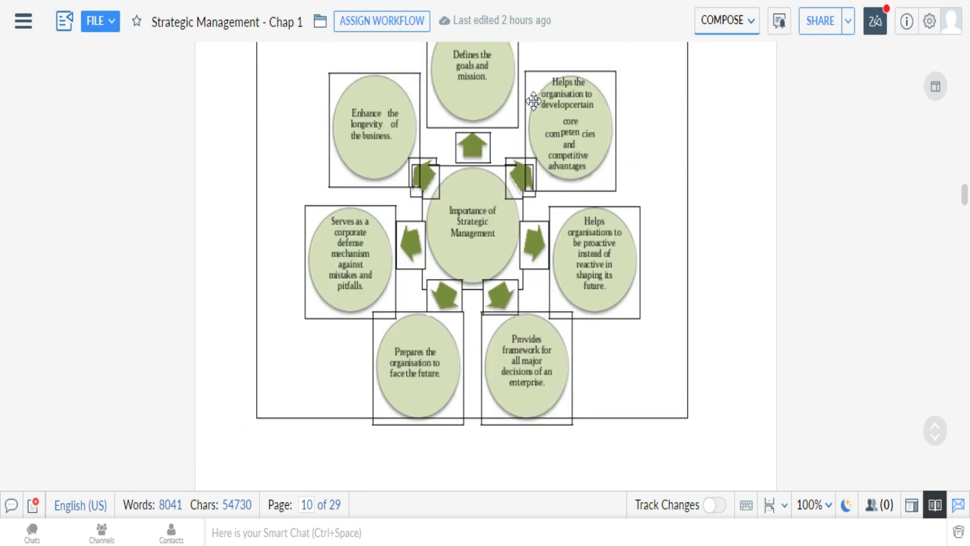
mouse_move(331, 300)
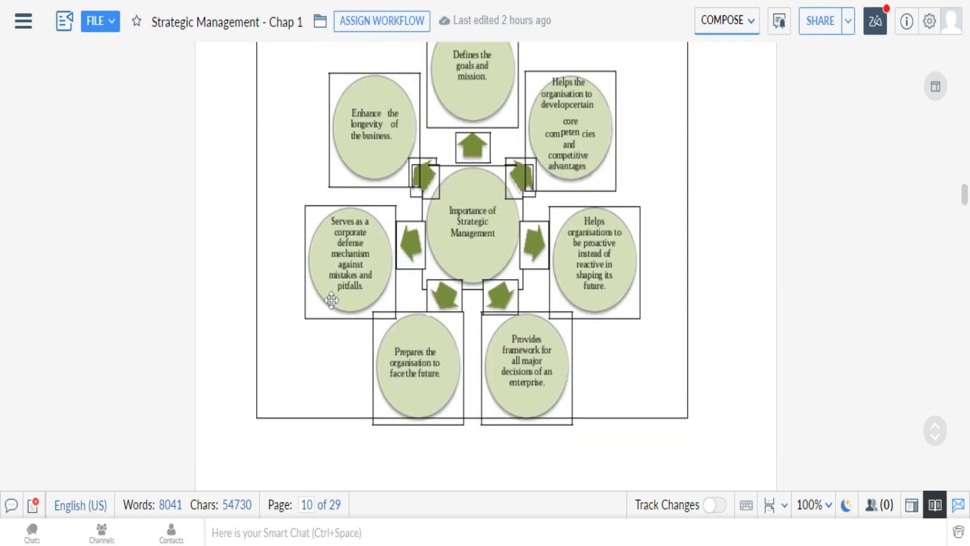
scroll("down", 3)
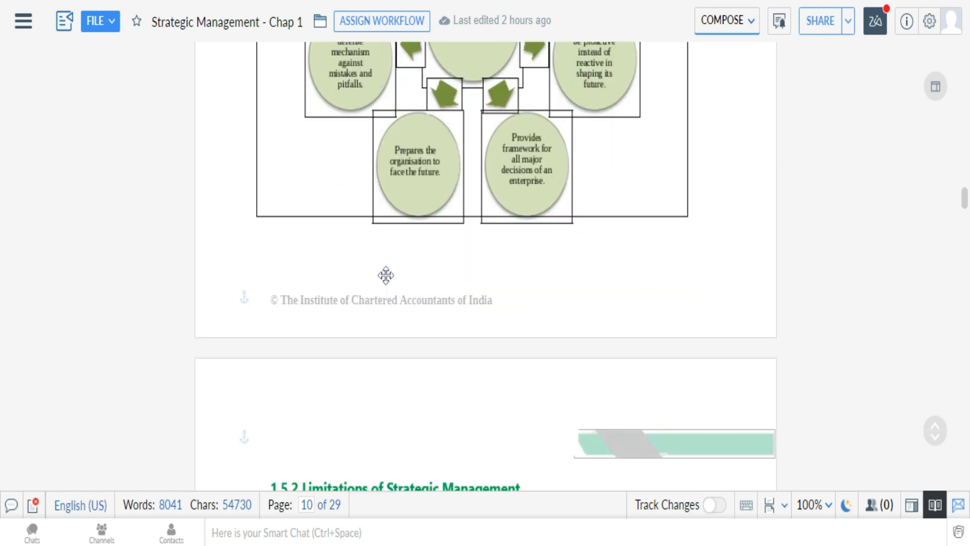
scroll("down", 3)
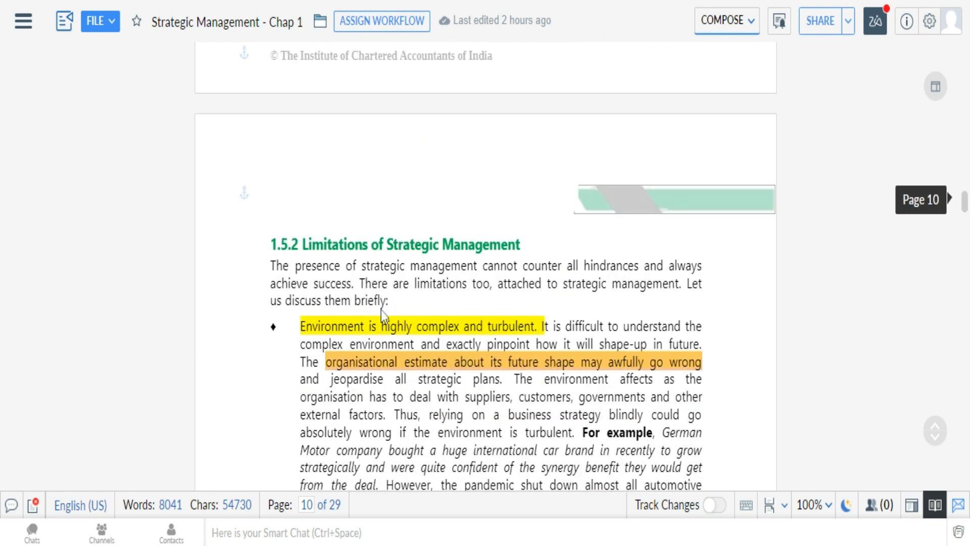
scroll("down", 3)
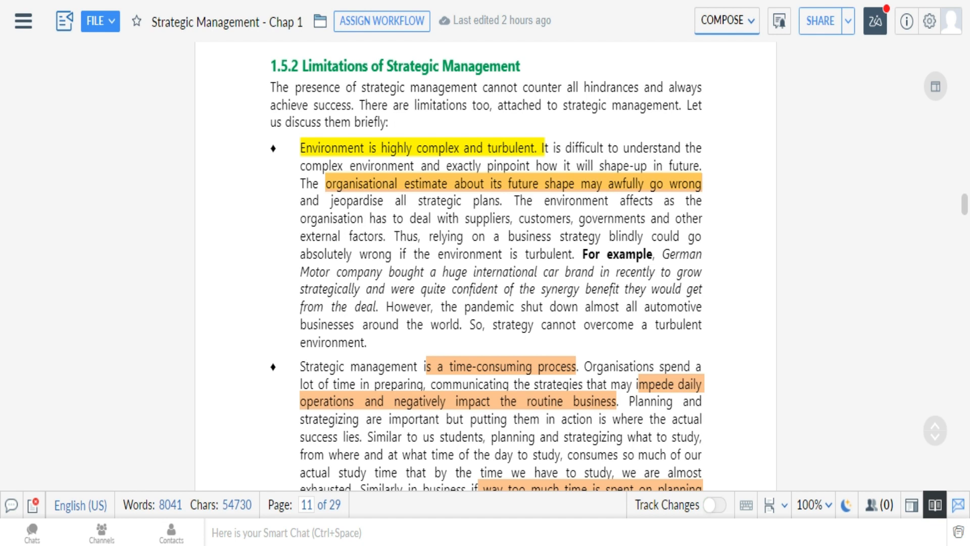
mouse_move(271, 309)
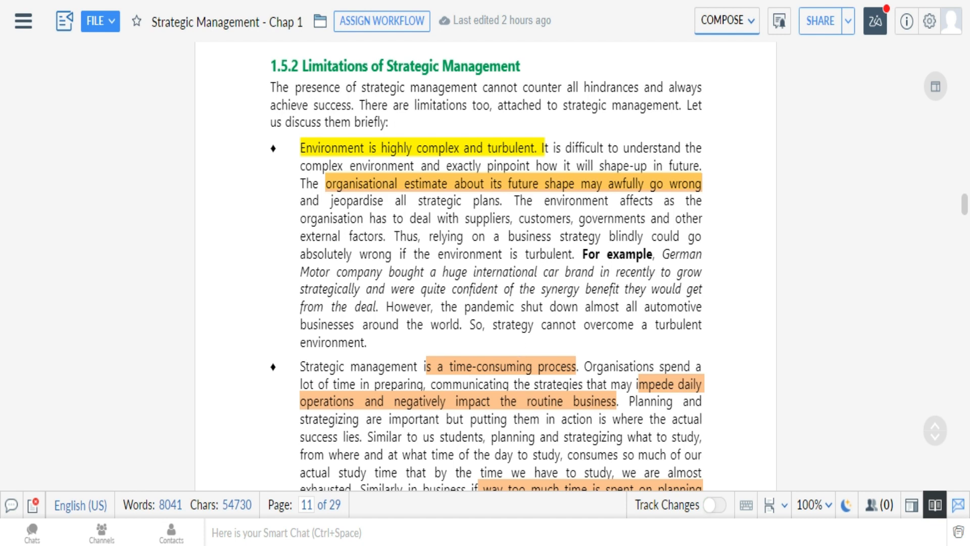
scroll("down", 3)
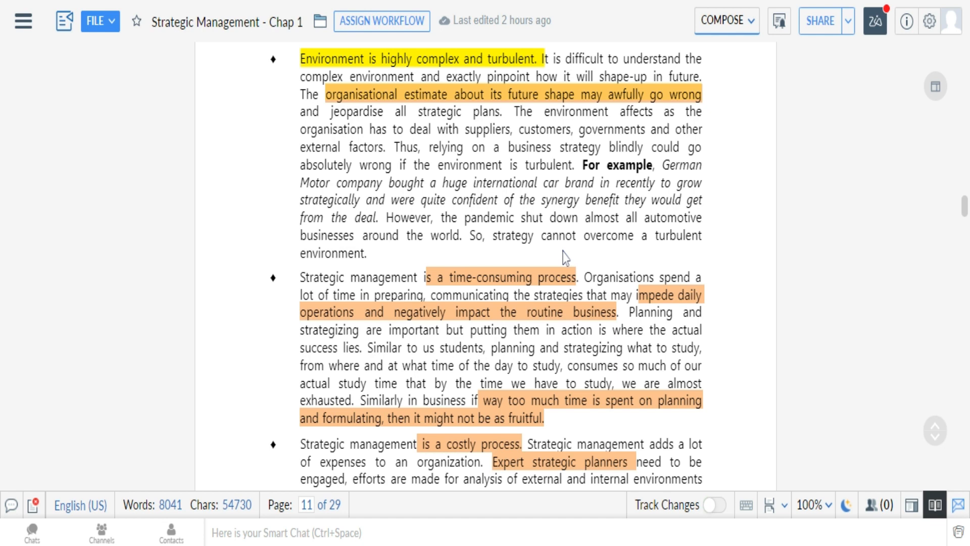
mouse_move(565, 258)
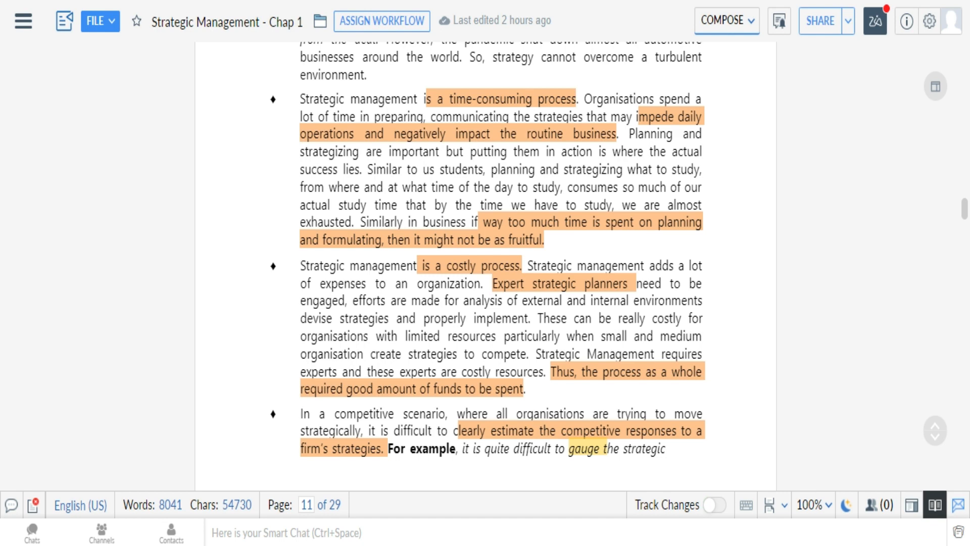
mouse_move(423, 325)
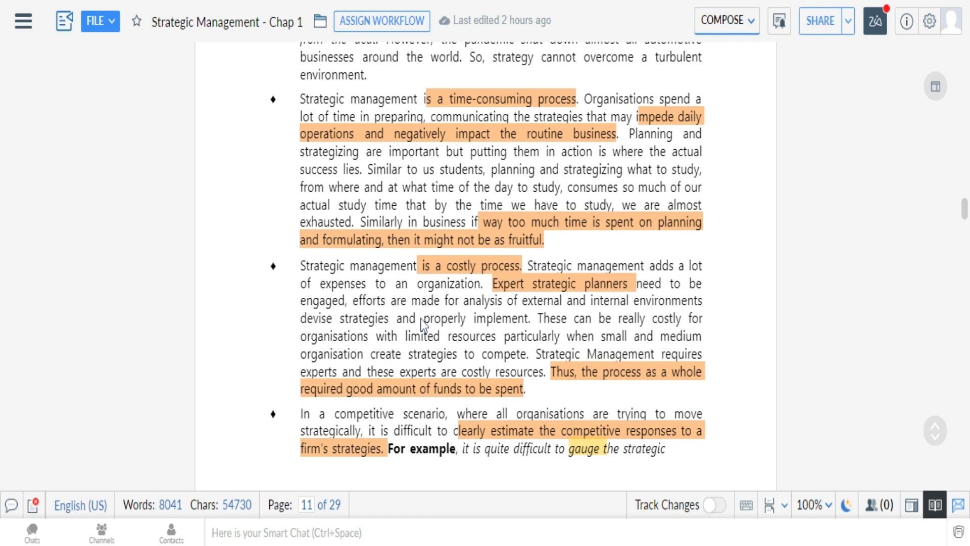
mouse_move(422, 326)
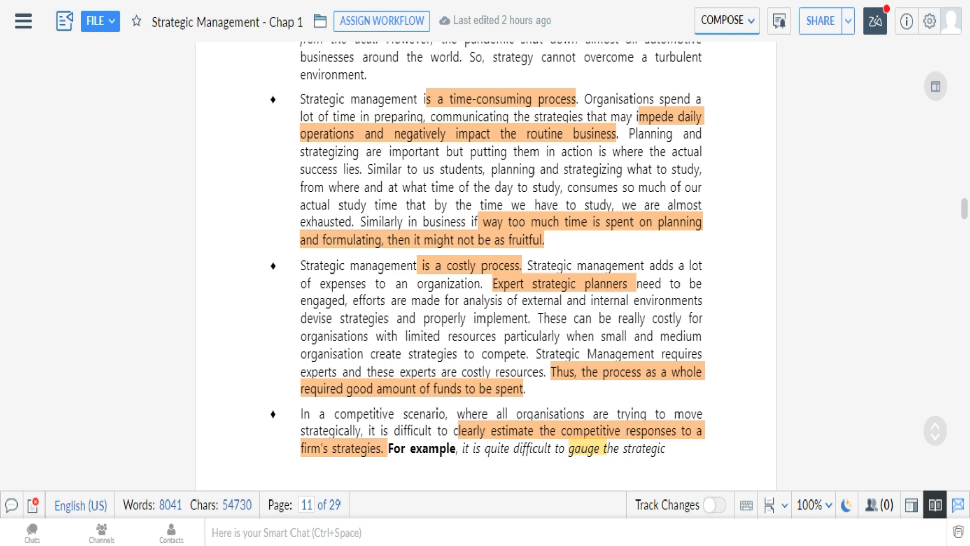
scroll("down", 3)
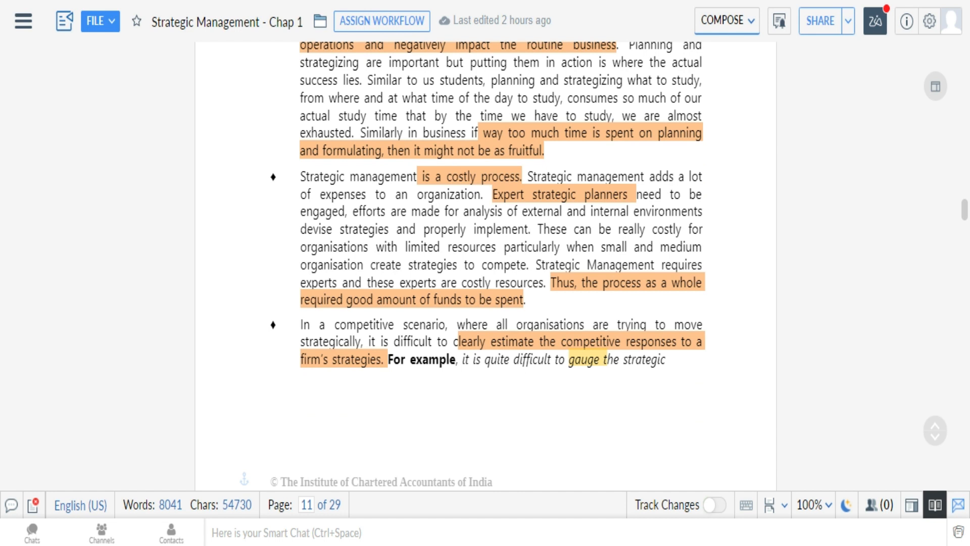
scroll("down", 3)
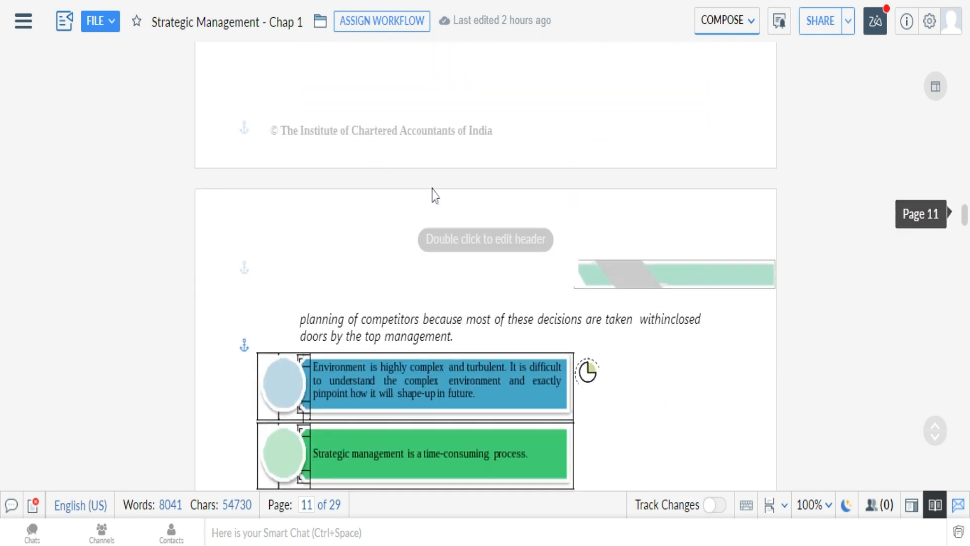
scroll("up", 3)
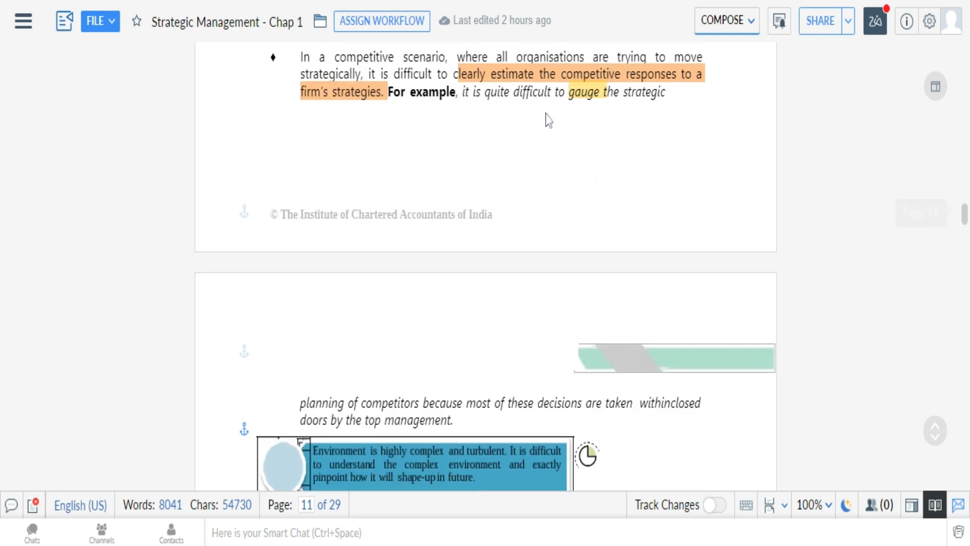
mouse_move(277, 533)
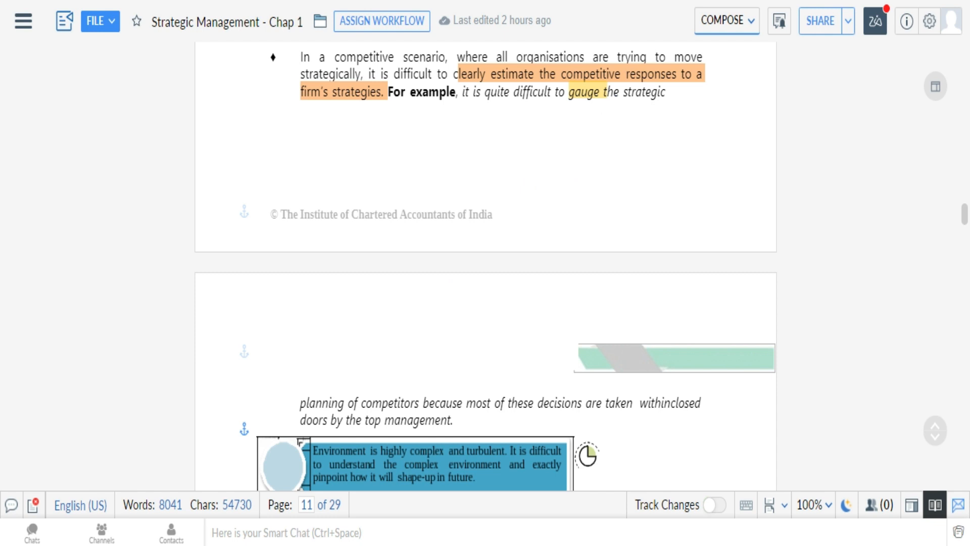
scroll("down", 3)
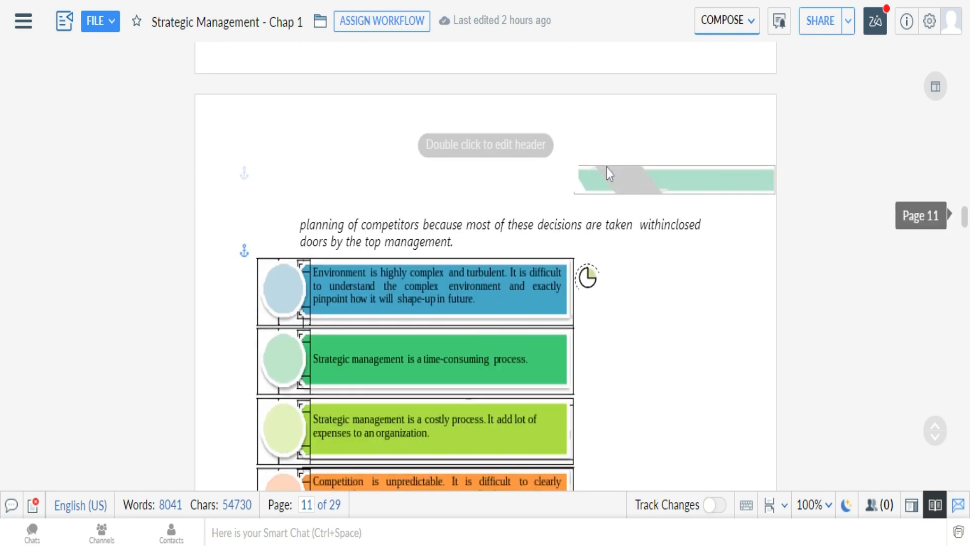
scroll("down", 3)
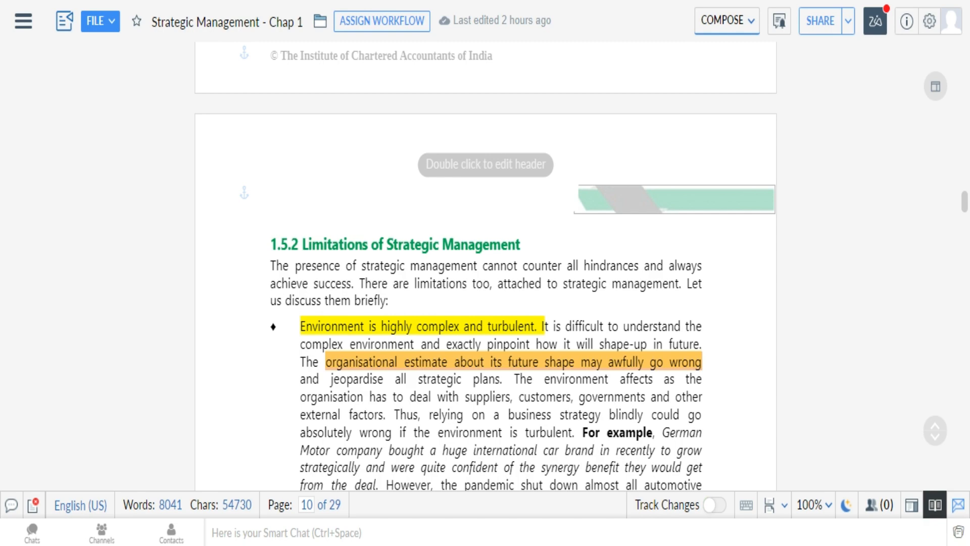
scroll("down", 3)
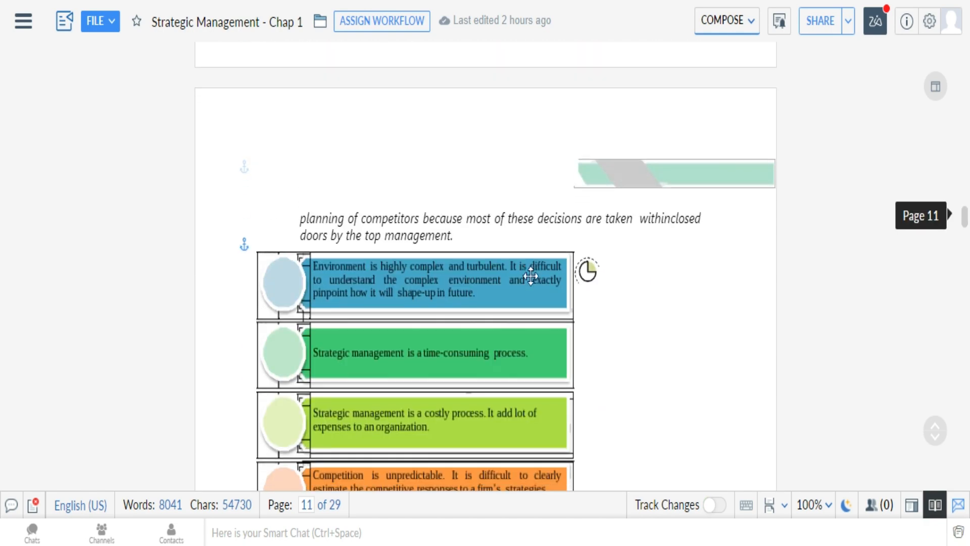
scroll("down", 3)
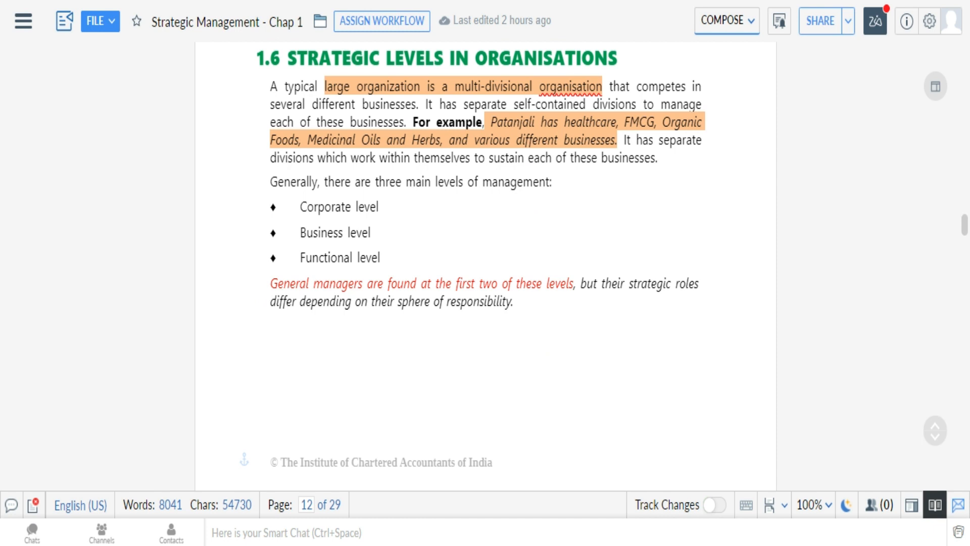